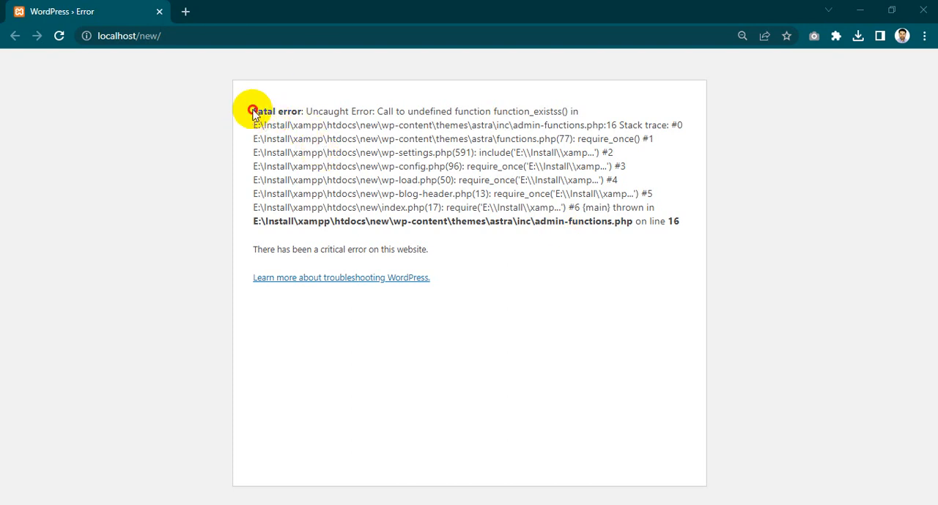
{"action": "mouse_move", "coordinate": [316, 116]}
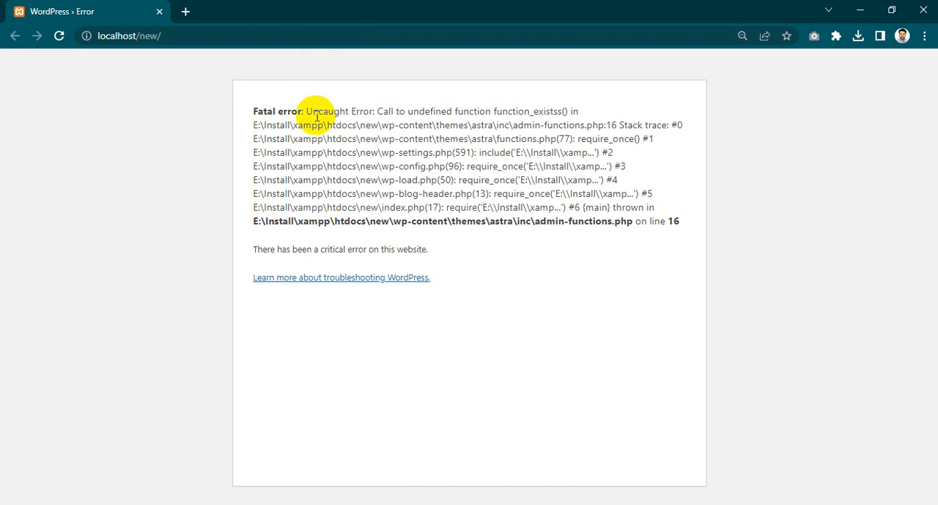
{"action": "mouse_move", "coordinate": [308, 112]}
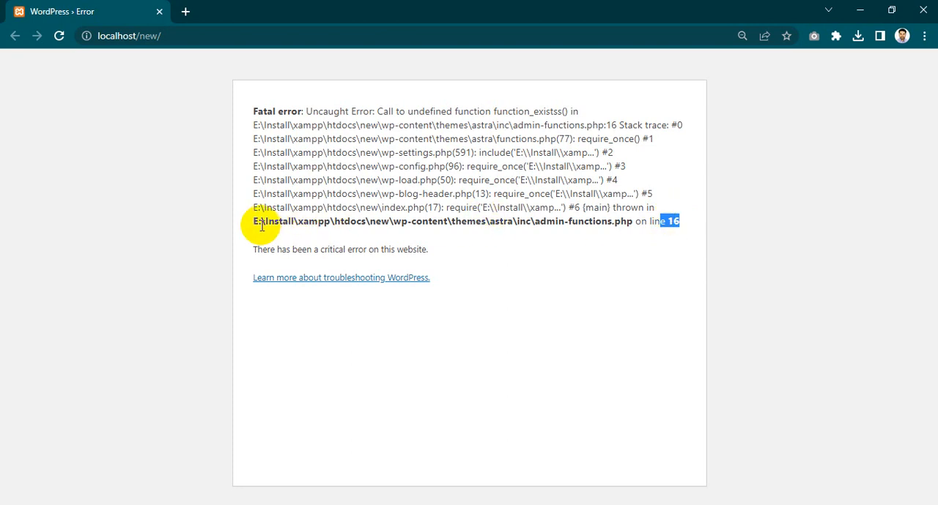
Highlight the faulty admin-functions.php path and file name in the browser's fatal error message.
{"action": "left_click_drag", "start_coordinate": [261, 221], "coordinate": [622, 221]}
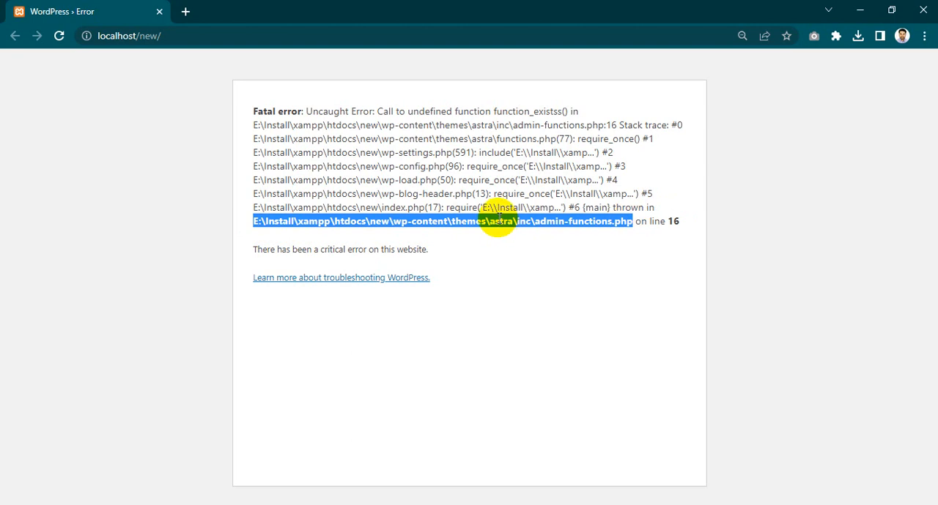
{"action": "mouse_move", "coordinate": [354, 226]}
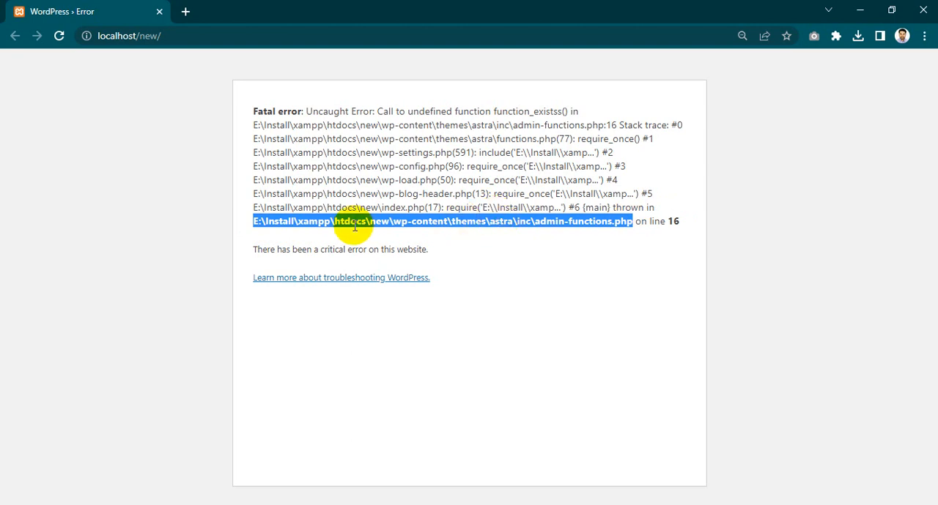
{"action": "left_click", "coordinate": [255, 221]}
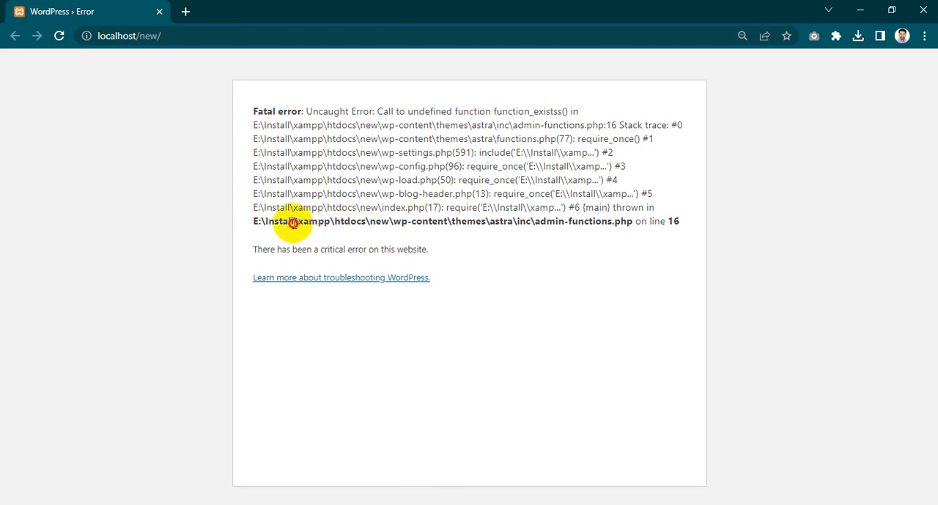
{"action": "double_click", "coordinate": [501, 222]}
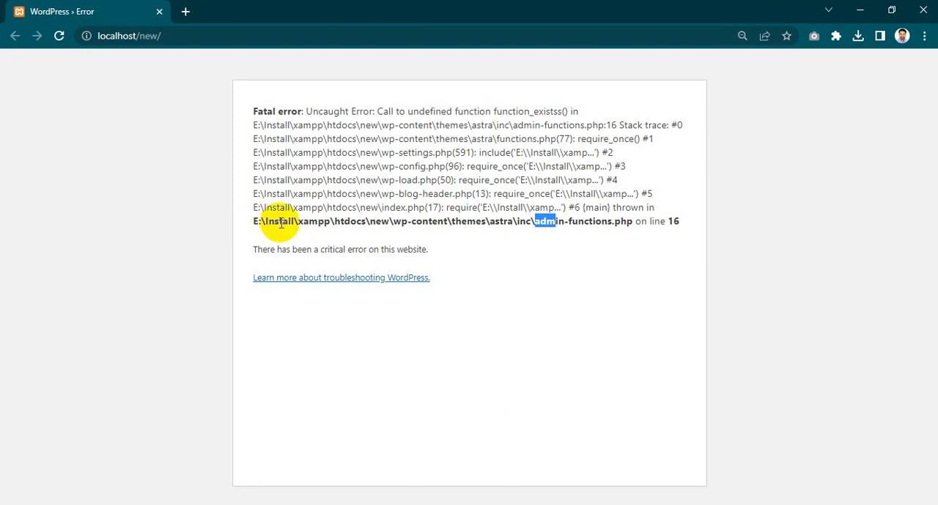
{"action": "mouse_move", "coordinate": [264, 214]}
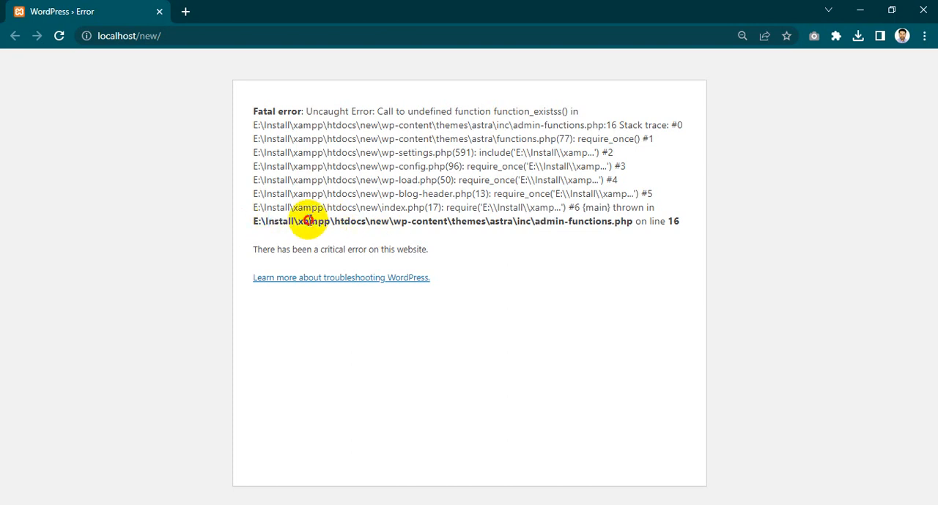
{"action": "double_click", "coordinate": [349, 221]}
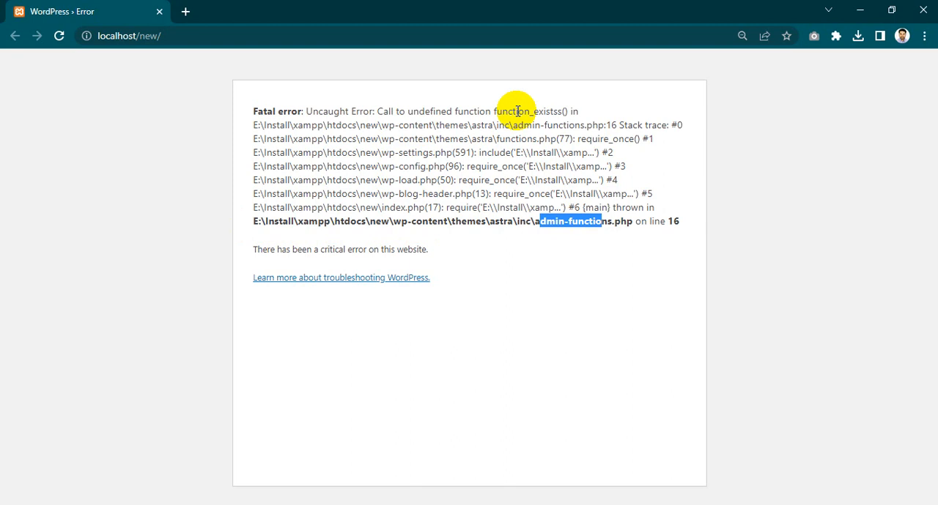
{"action": "mouse_move", "coordinate": [526, 225]}
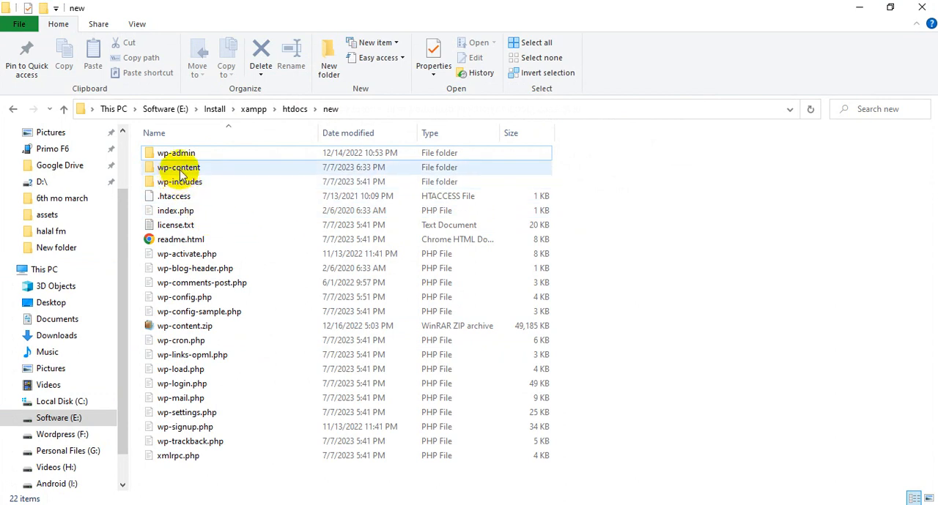
Navigate wp-content > themes > astra > inc and open admin-functions.php with Edit with Notepad++.
{"action": "double_click", "coordinate": [179, 167]}
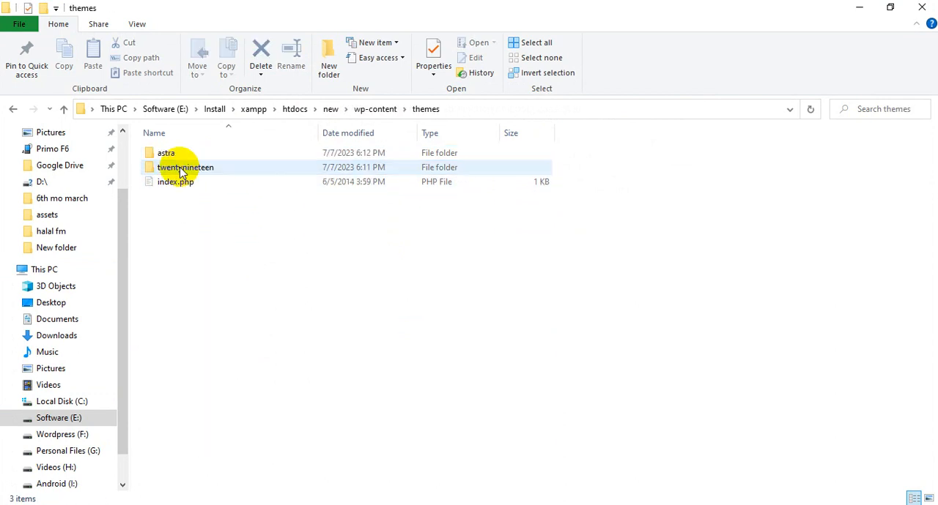
{"action": "double_click", "coordinate": [165, 153]}
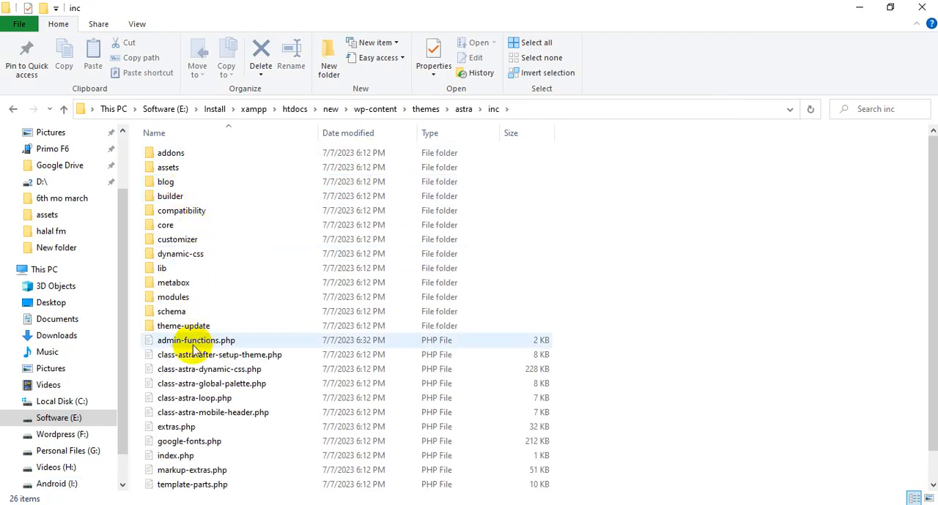
{"action": "left_click", "coordinate": [196, 339]}
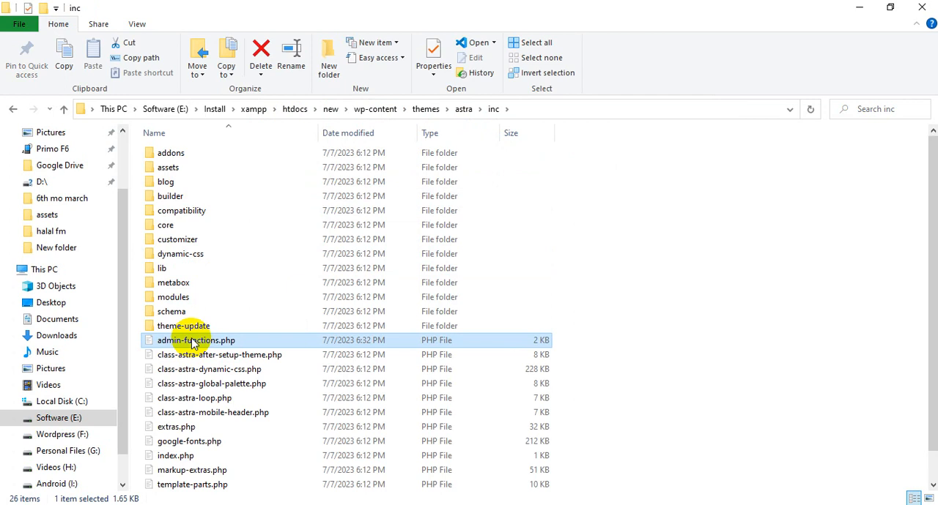
{"action": "right_click", "coordinate": [196, 340]}
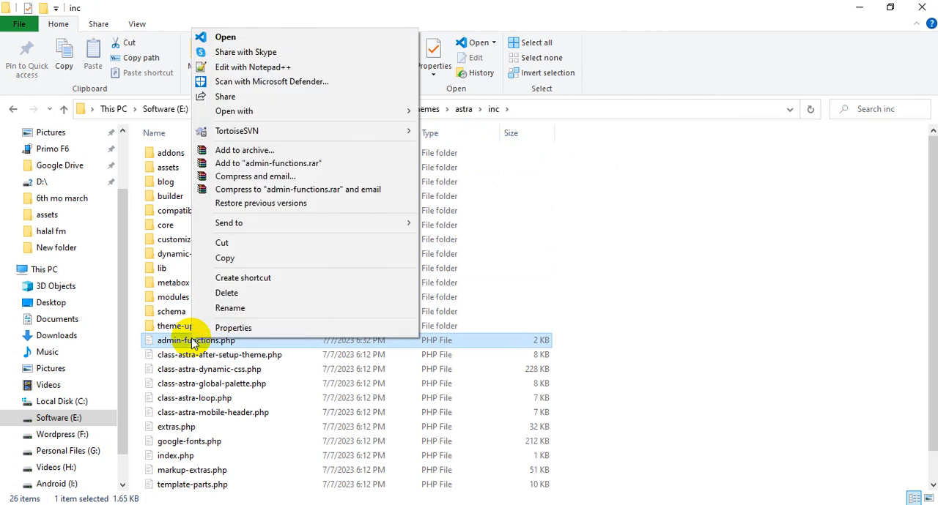
{"action": "mouse_move", "coordinate": [252, 68]}
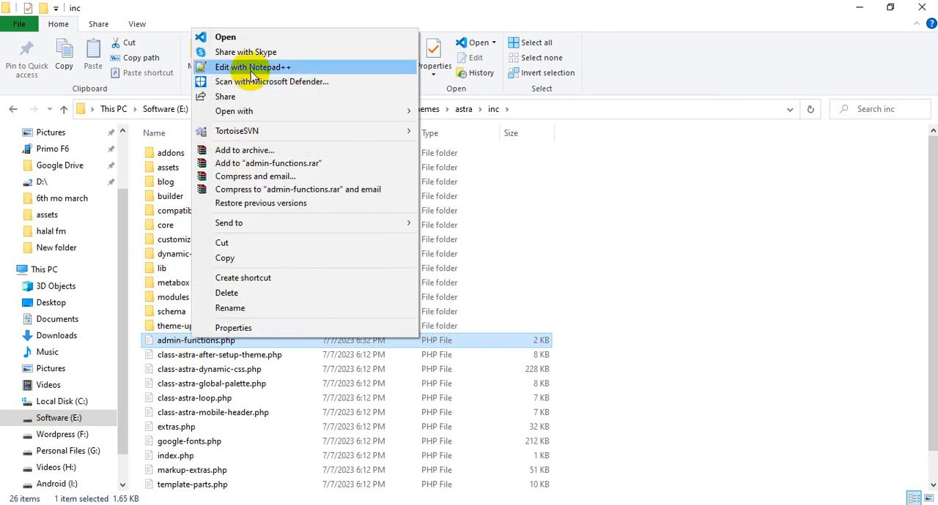
{"action": "left_click", "coordinate": [253, 68]}
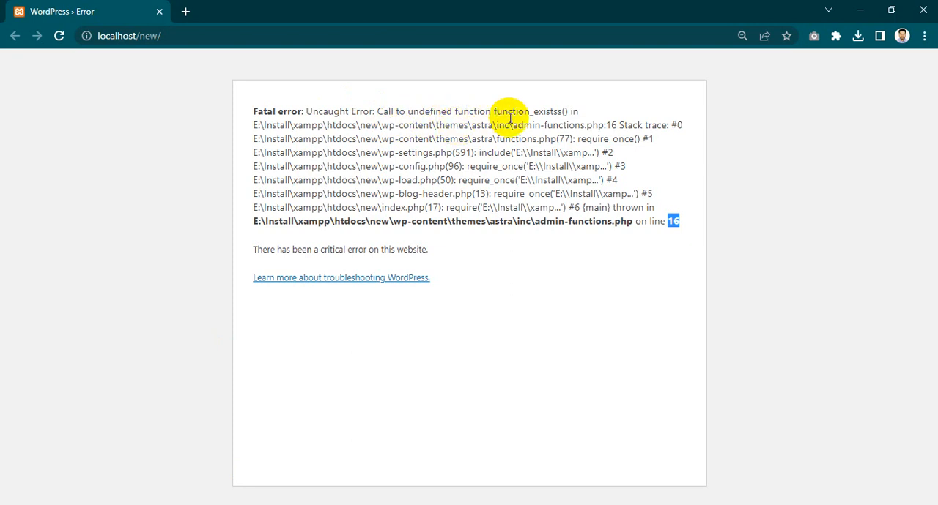
{"action": "double_click", "coordinate": [527, 111]}
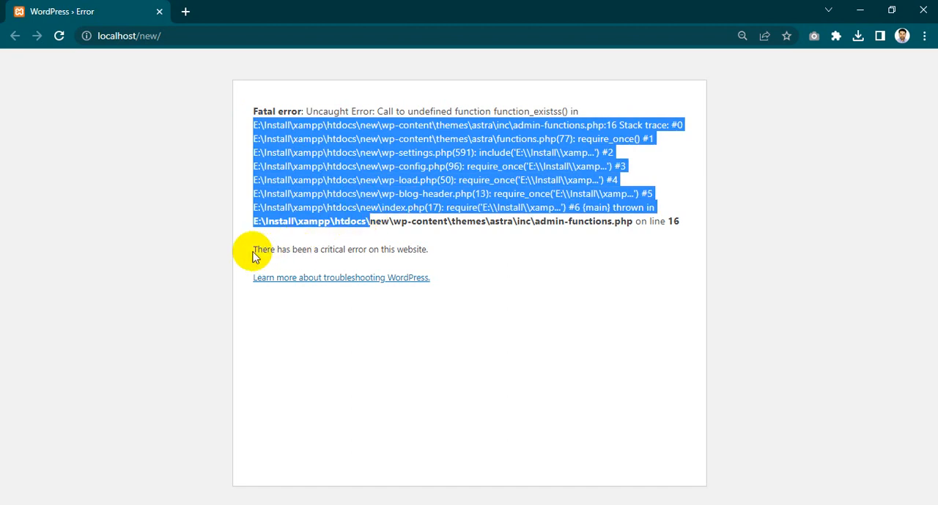
{"action": "mouse_move", "coordinate": [359, 249]}
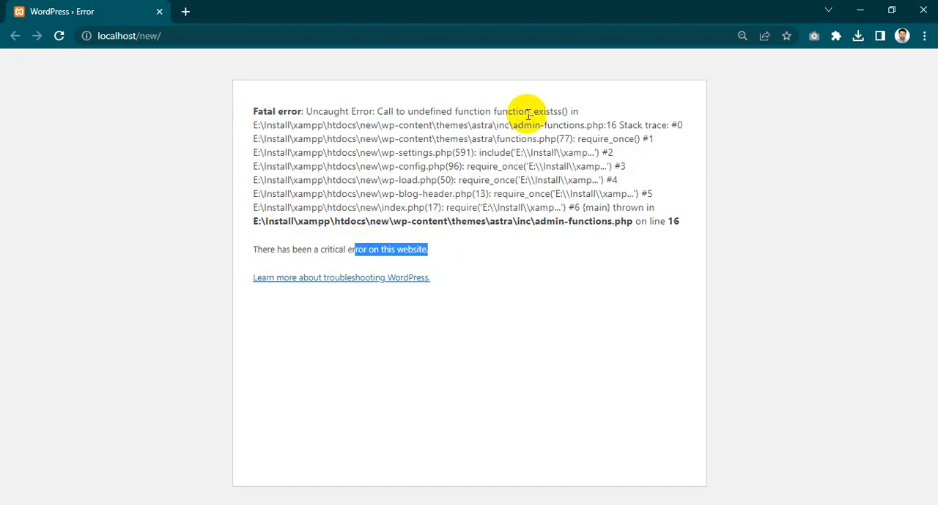
{"action": "mouse_move", "coordinate": [455, 109]}
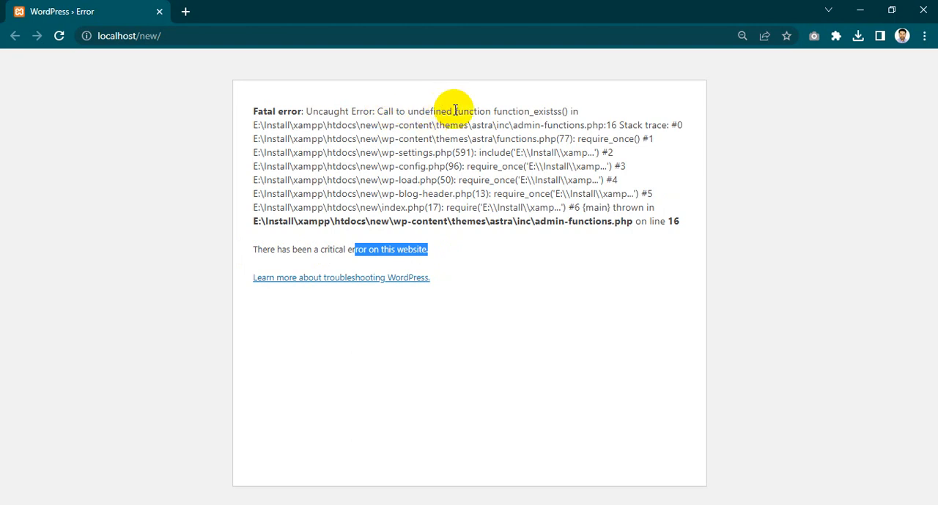
{"action": "double_click", "coordinate": [527, 111]}
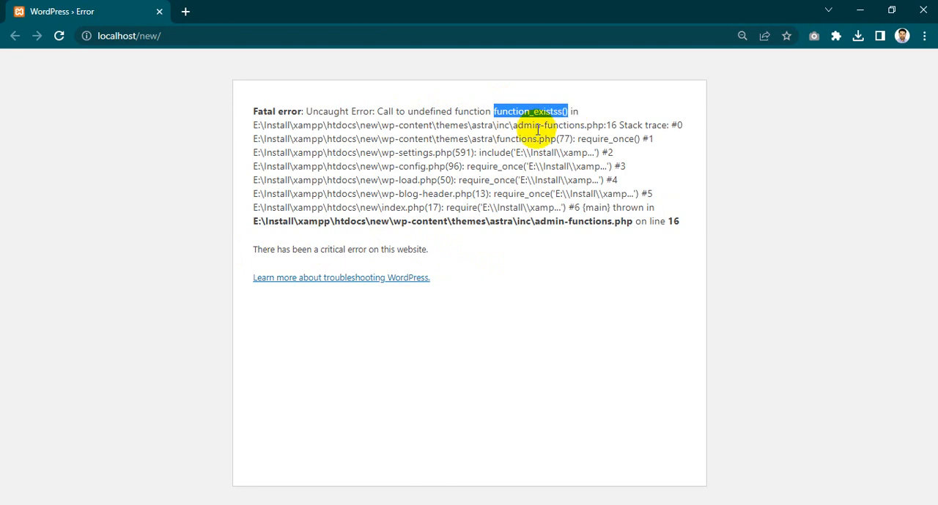
{"action": "mouse_move", "coordinate": [513, 136]}
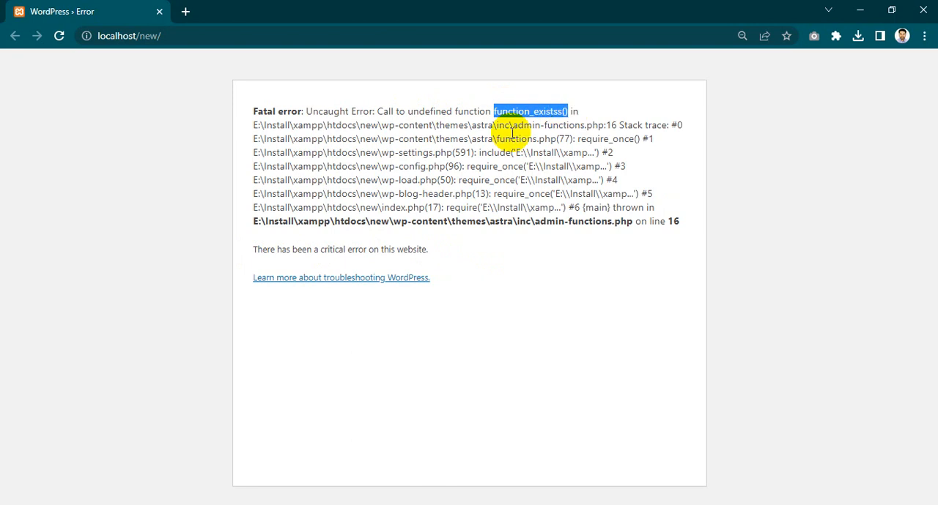
{"action": "mouse_move", "coordinate": [249, 454]}
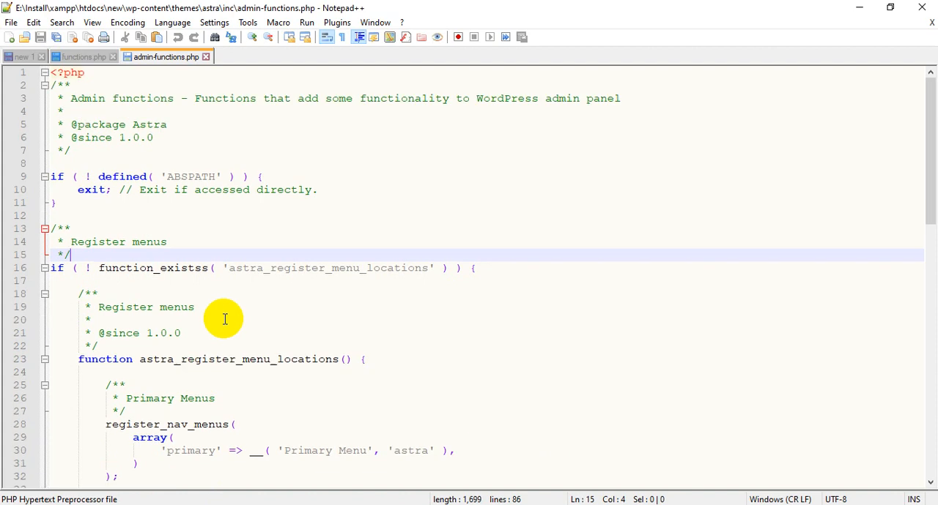
Search the file for function_exists with Ctrl+H to locate the misspelled call on line 16.
{"action": "double_click", "coordinate": [153, 267]}
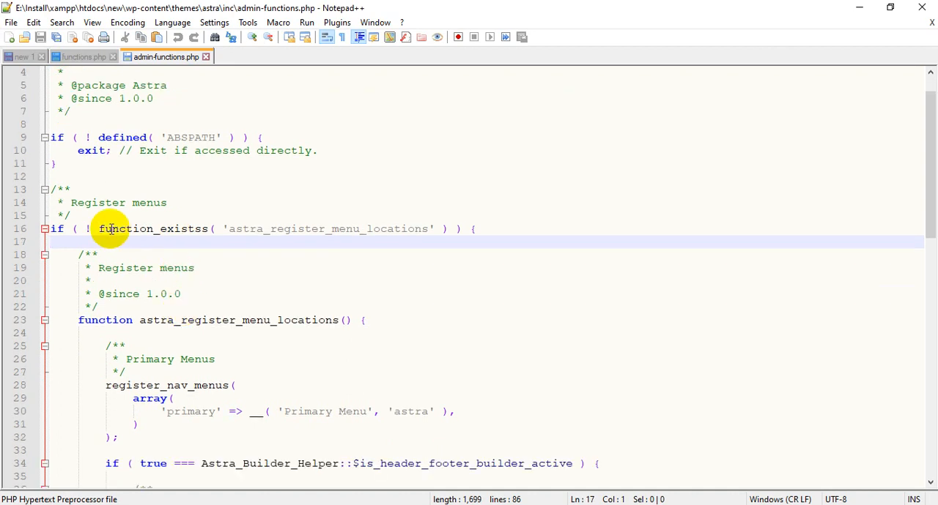
{"action": "key", "text": "Ctrl+h"}
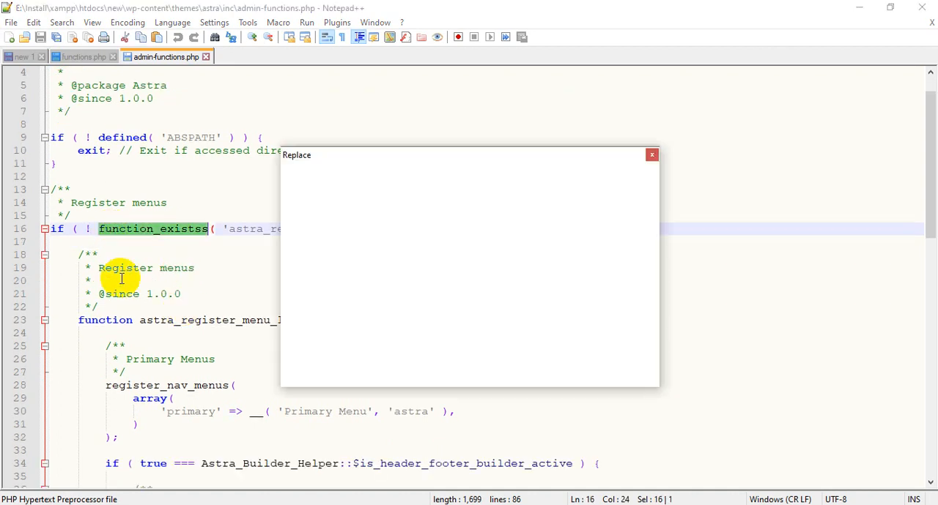
{"action": "left_click", "coordinate": [601, 194]}
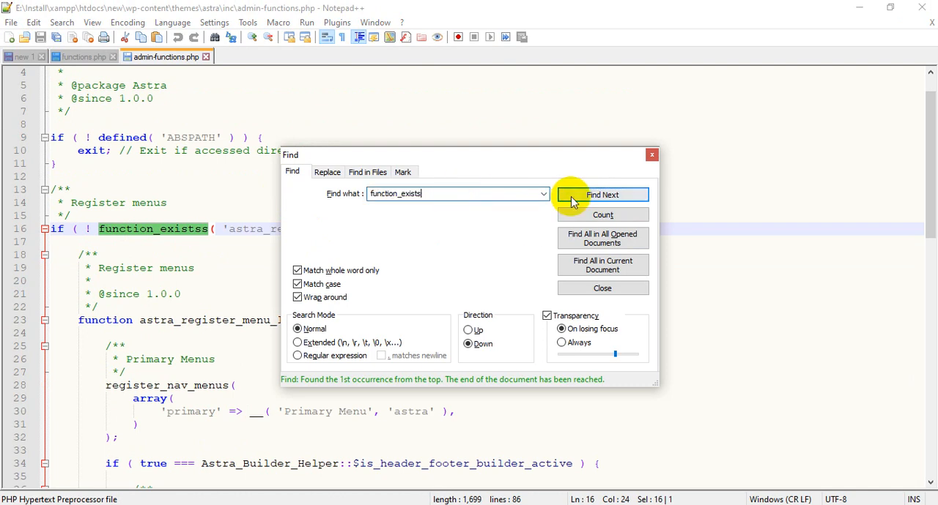
{"action": "left_click", "coordinate": [602, 193]}
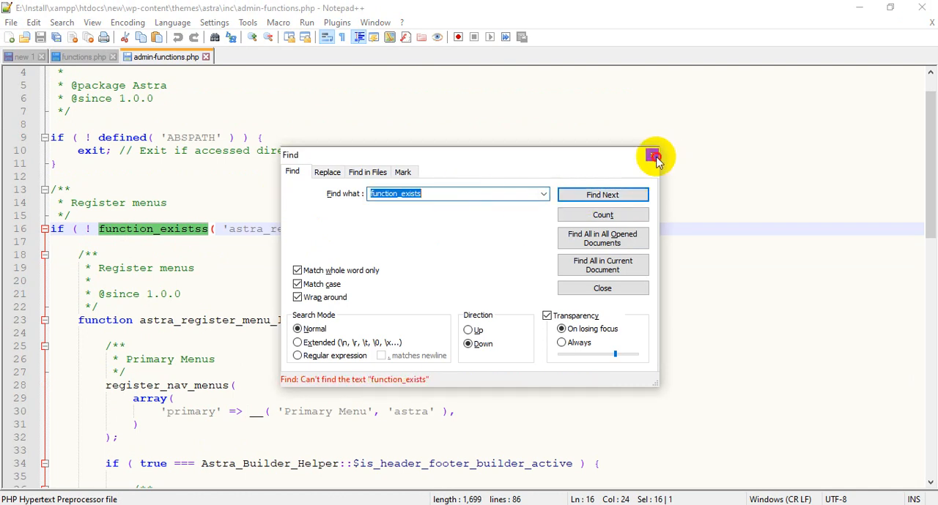
{"action": "left_click", "coordinate": [652, 155]}
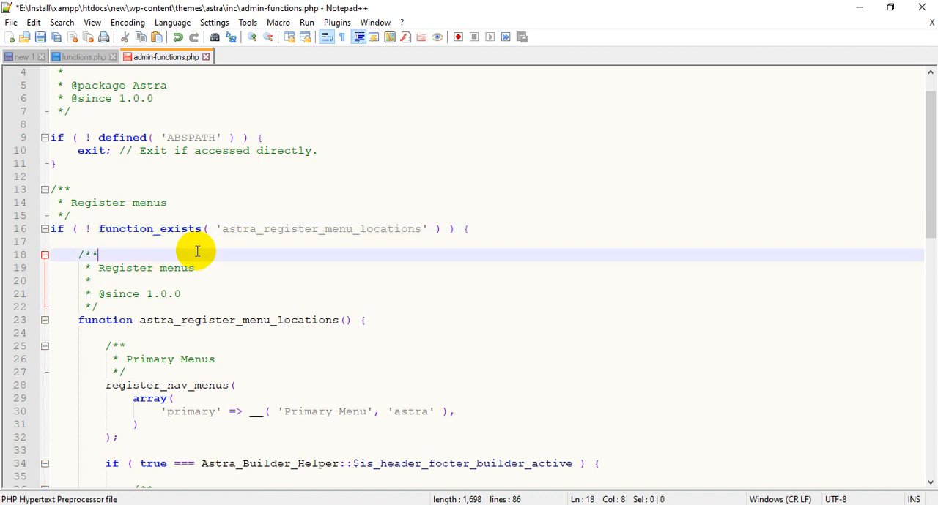
Demonstrate typo letters after function_exists on line 16, then delete them so it reads function_exists(.
{"action": "double_click", "coordinate": [149, 228]}
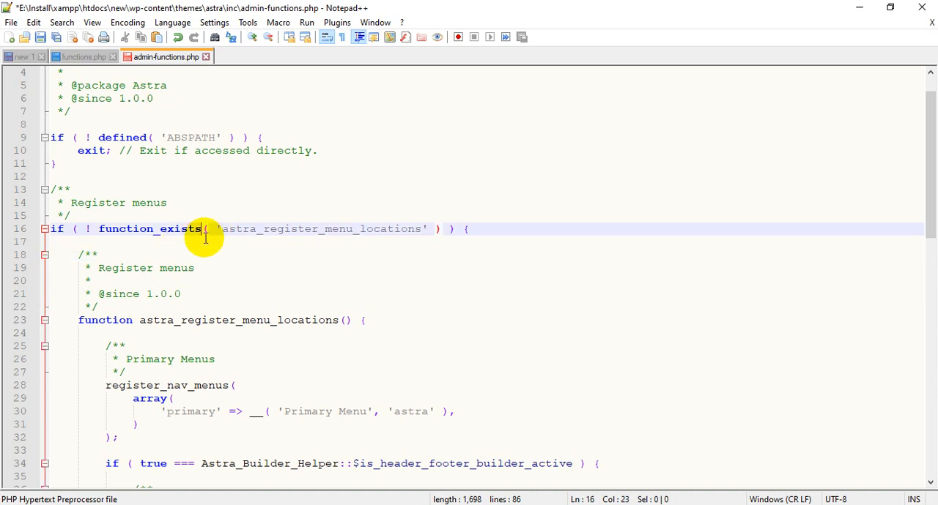
{"action": "type", "text": "s"}
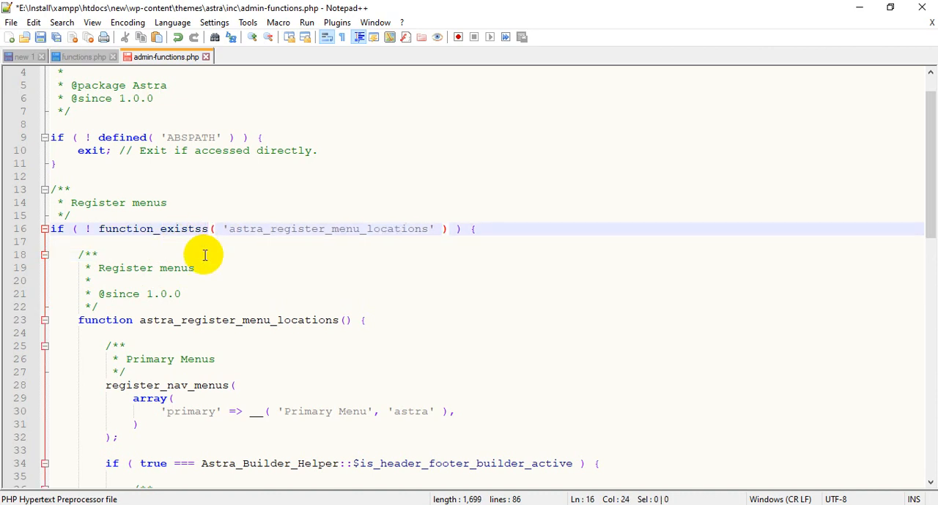
{"action": "key", "text": "Backspace"}
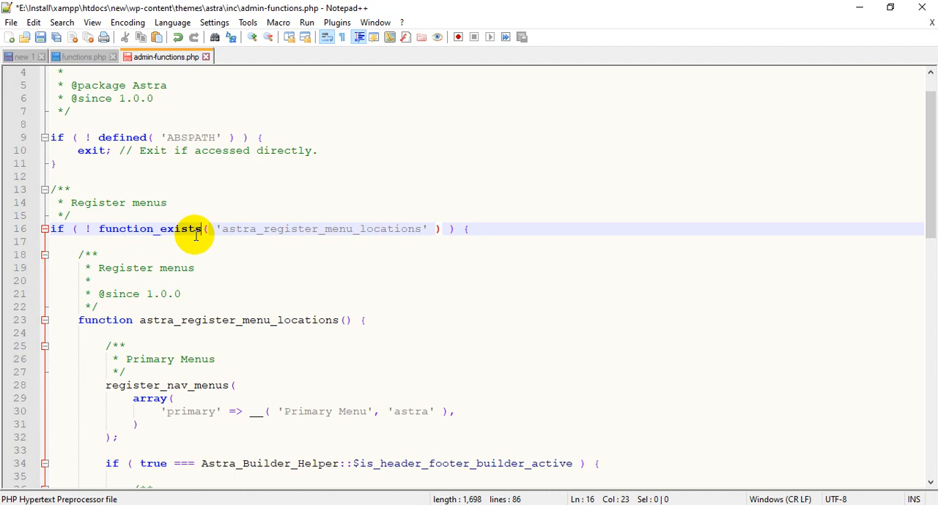
{"action": "type", "text": "ssdf"}
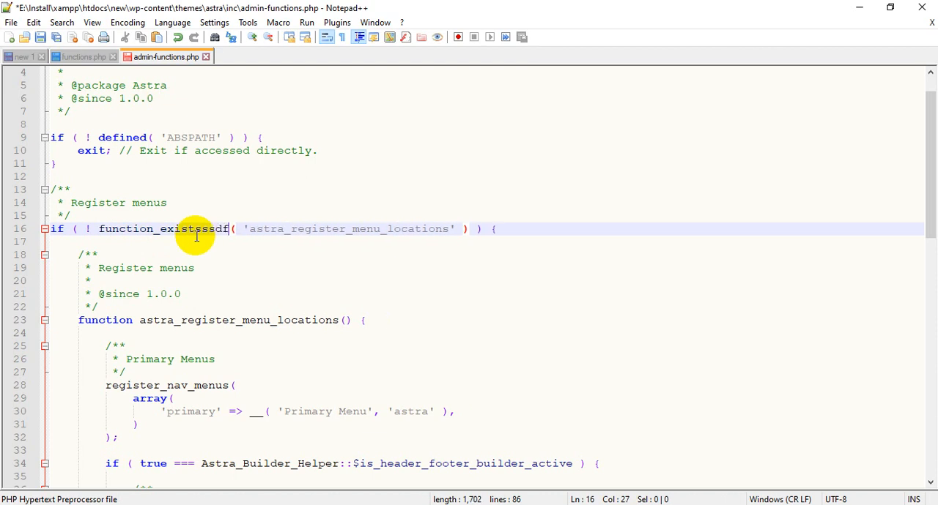
{"action": "double_click", "coordinate": [164, 229]}
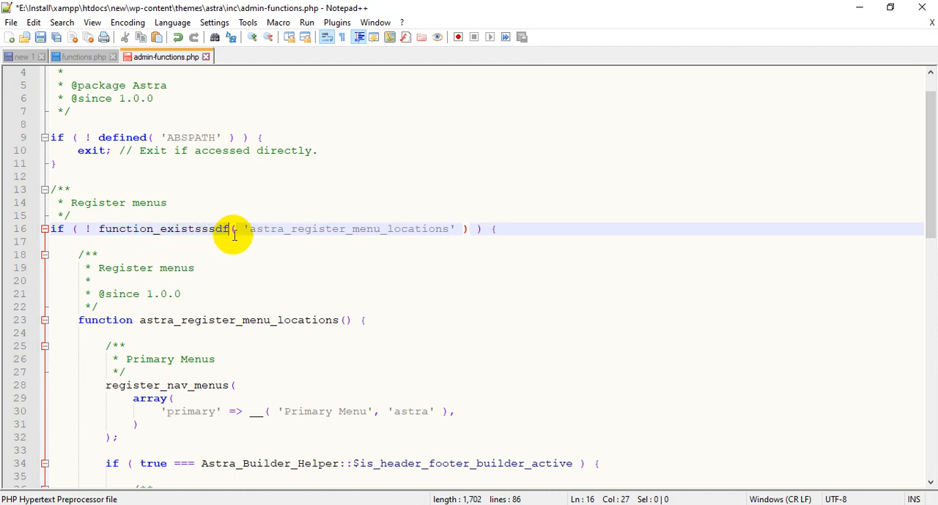
{"action": "key", "text": "BackSpace"}
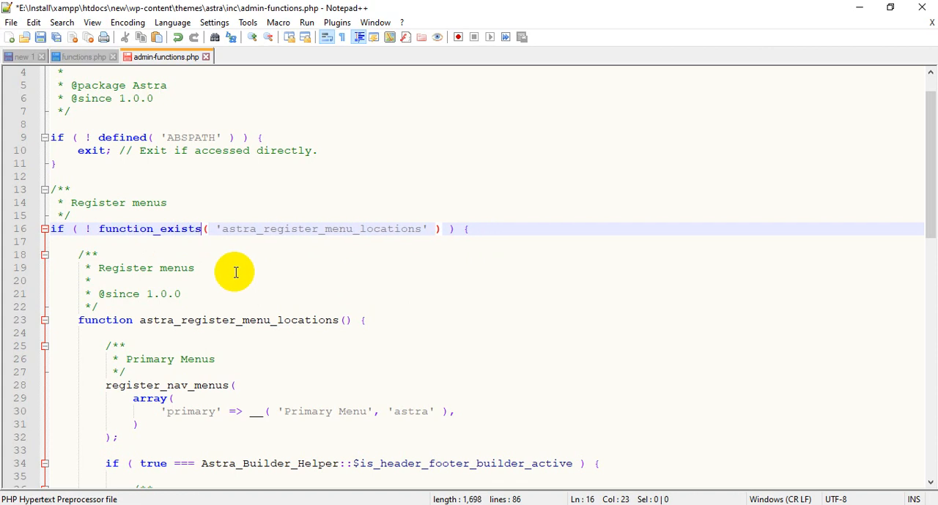
{"action": "mouse_move", "coordinate": [208, 235]}
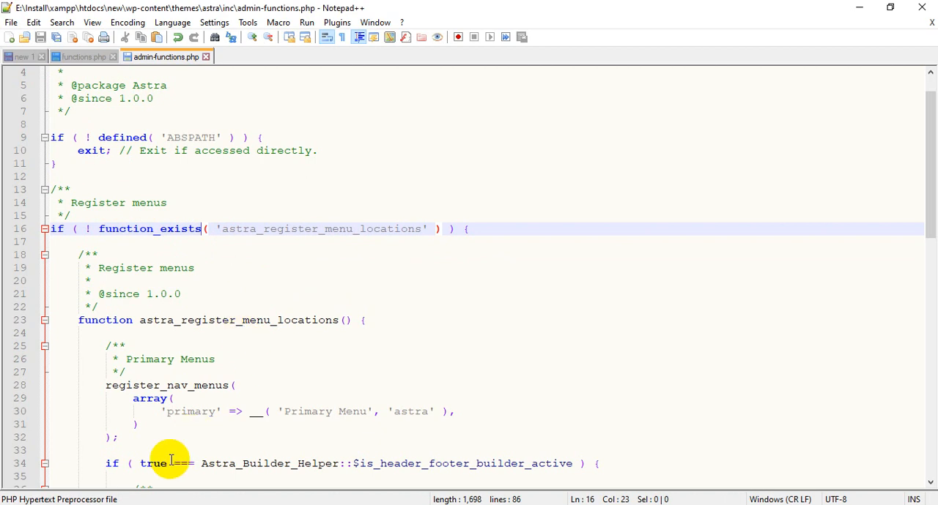
{"action": "mouse_move", "coordinate": [143, 501]}
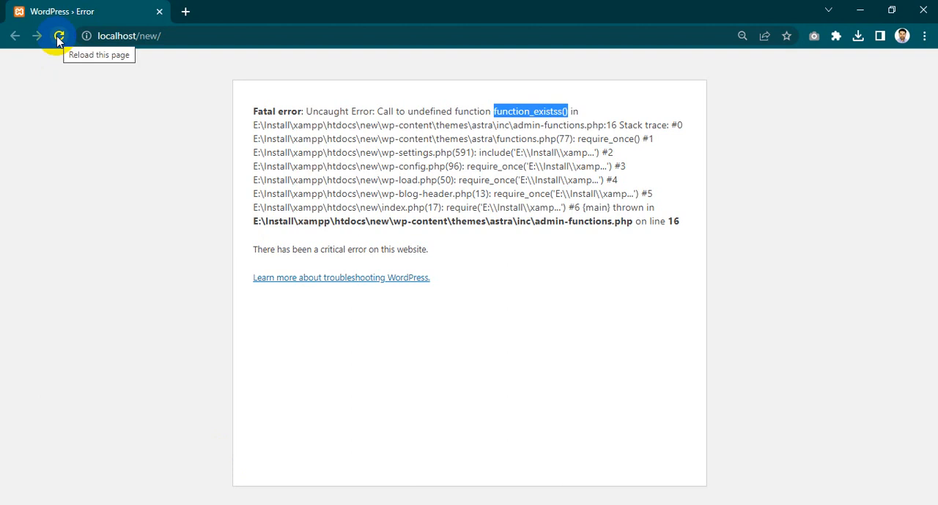
Reload localhost/new so the Md. Shahinur Islam portfolio homepage replaces the fatal error.
{"action": "left_click", "coordinate": [58, 35]}
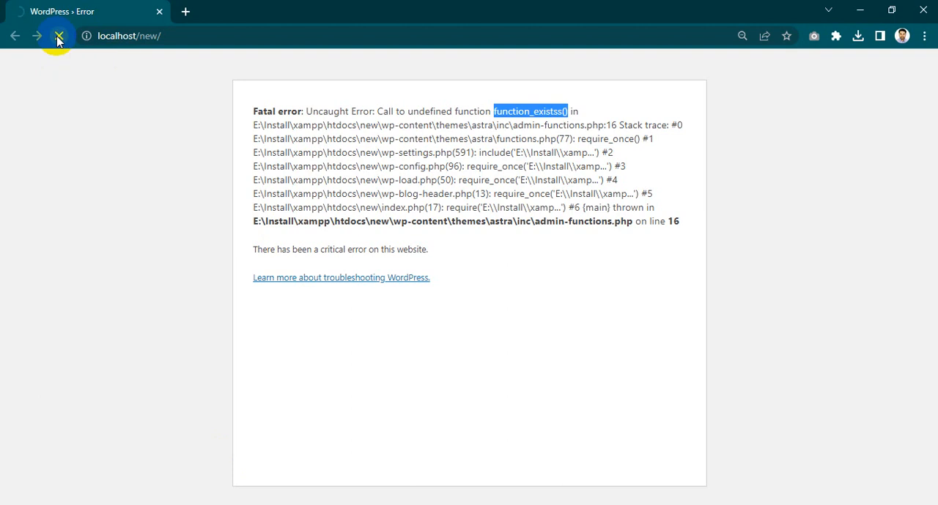
{"action": "mouse_move", "coordinate": [59, 35]}
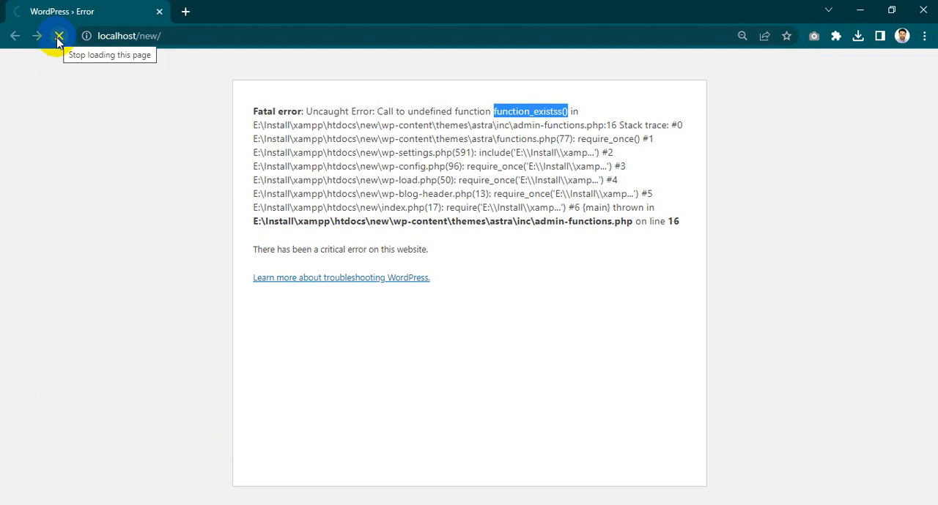
{"action": "left_click", "coordinate": [59, 36]}
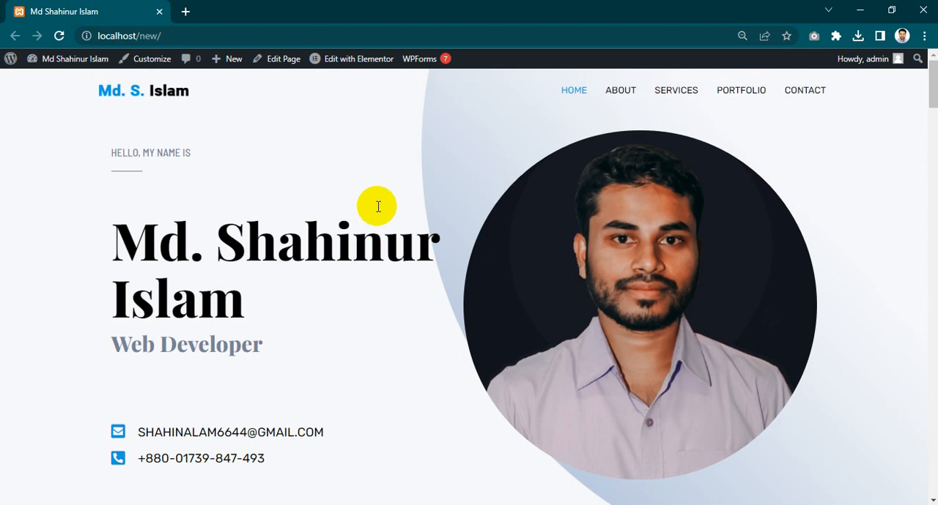
{"action": "mouse_move", "coordinate": [379, 206]}
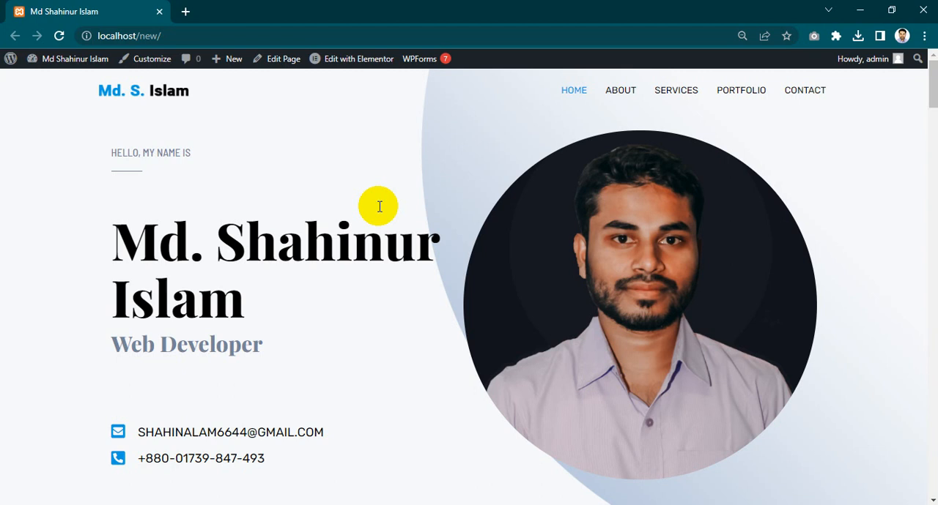
{"action": "mouse_move", "coordinate": [379, 203]}
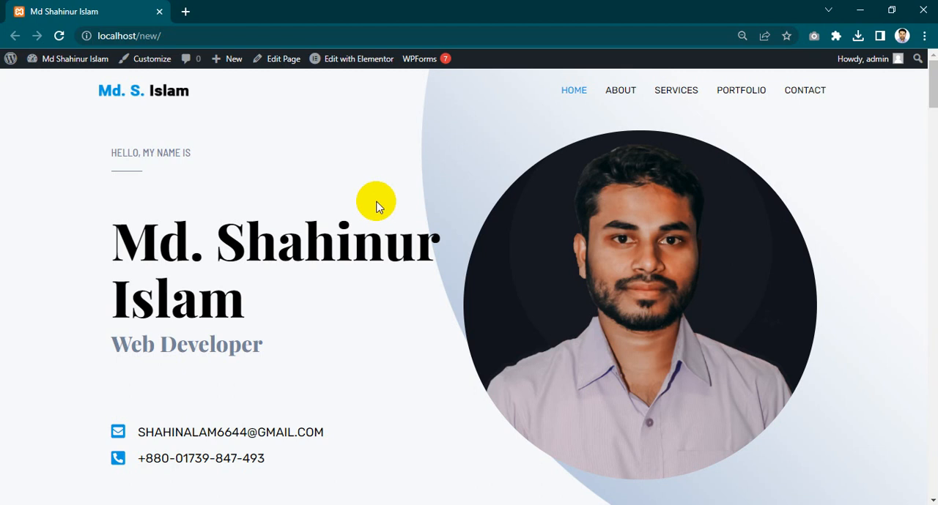
{"action": "mouse_move", "coordinate": [439, 6]}
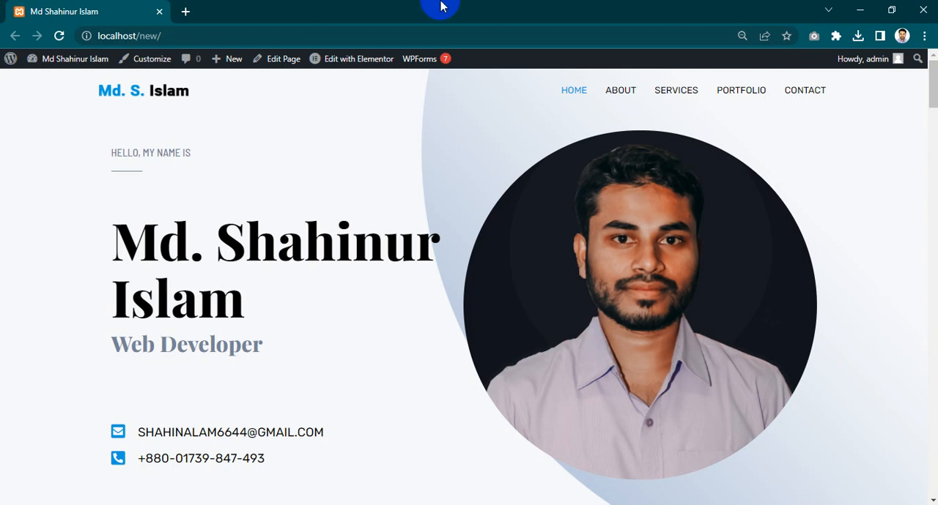